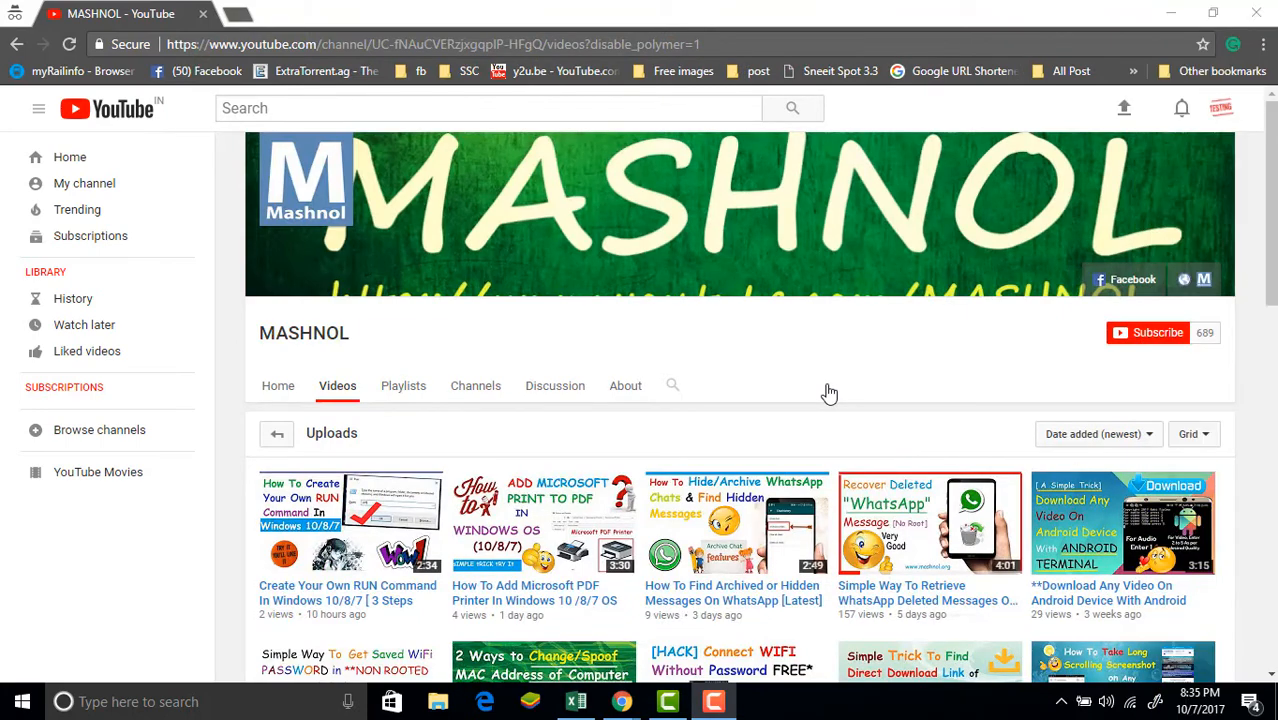
pyautogui.moveTo(376, 612)
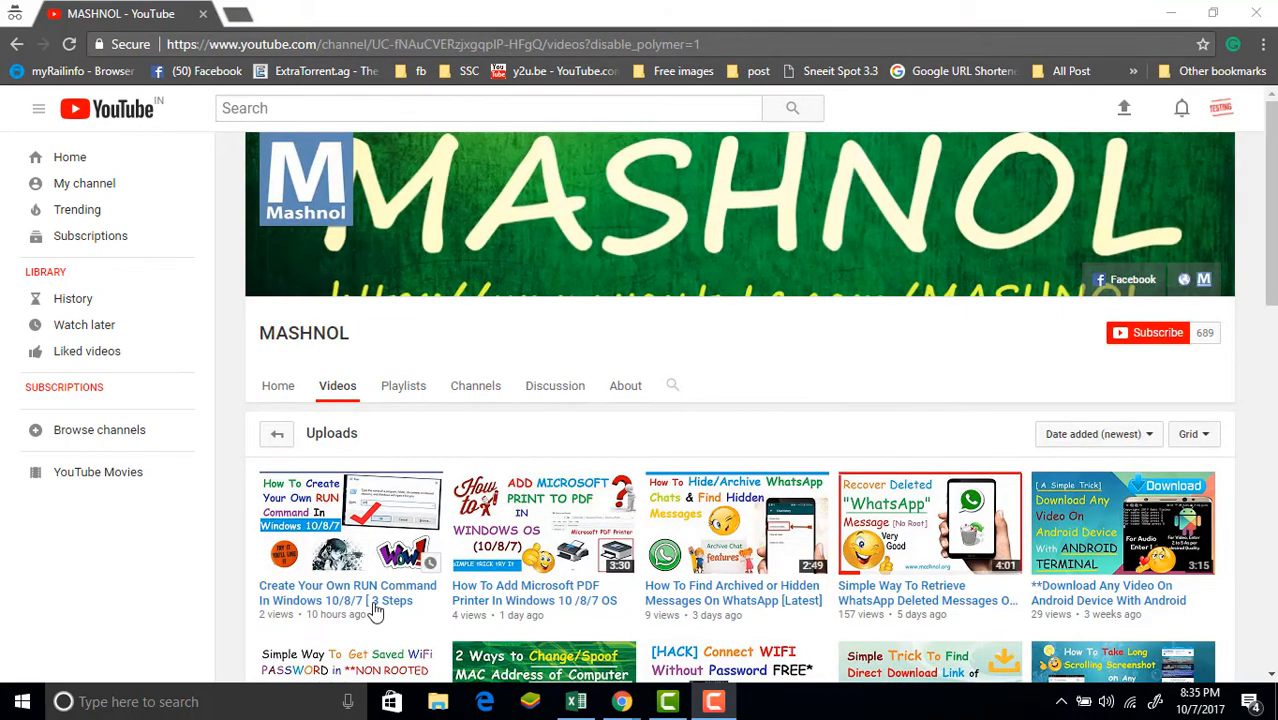
# Subscribe to the MASHNOL channel from the PDF printer video and save its notification settings
pyautogui.click(544, 524)
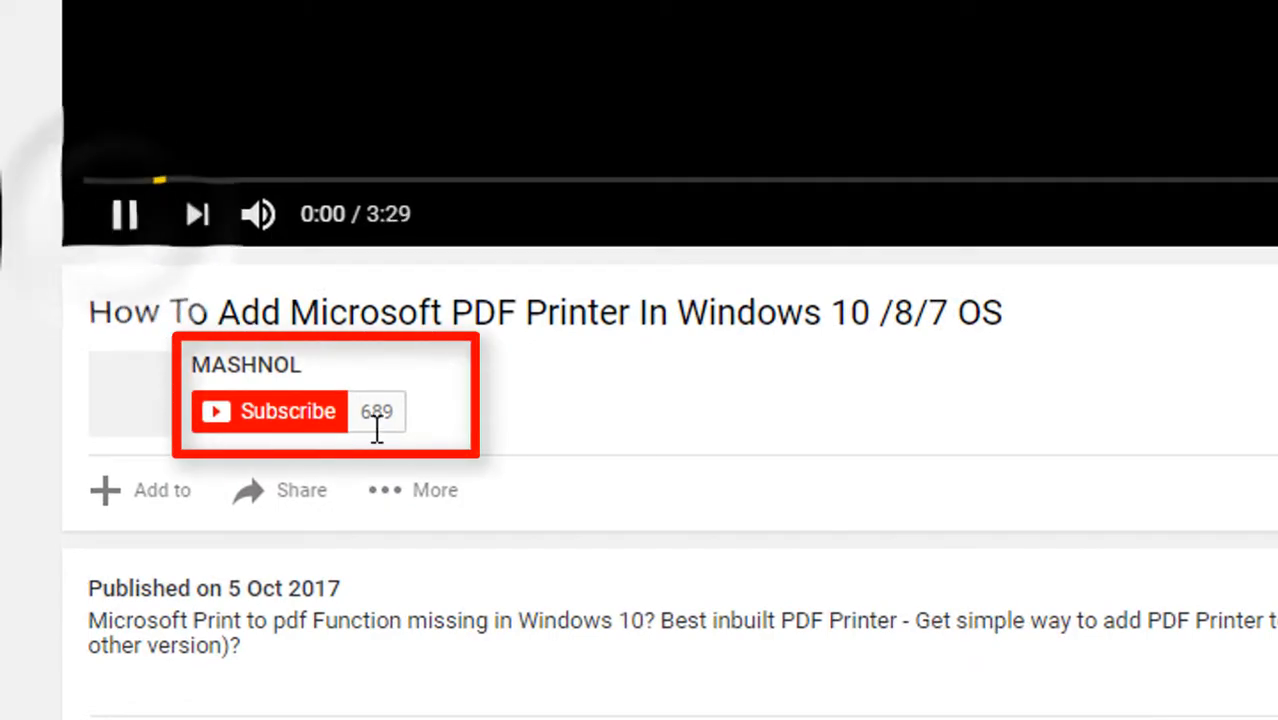
pyautogui.click(124, 212)
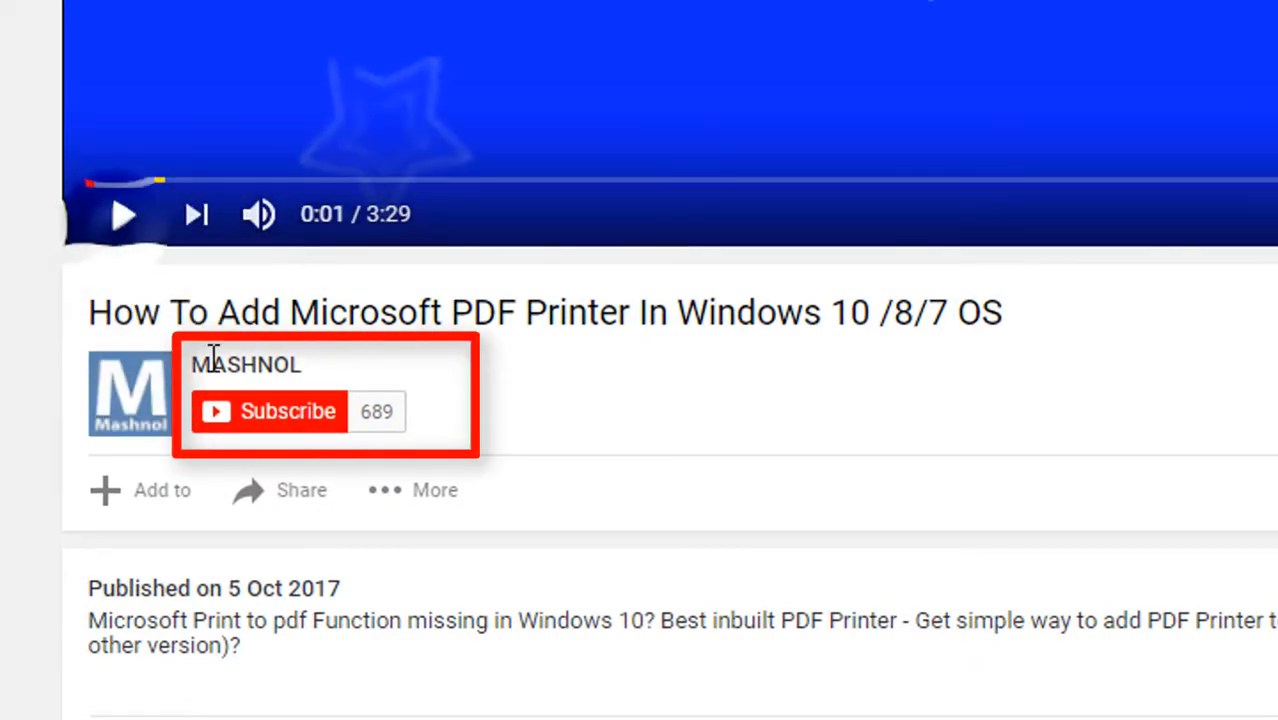
pyautogui.click(288, 412)
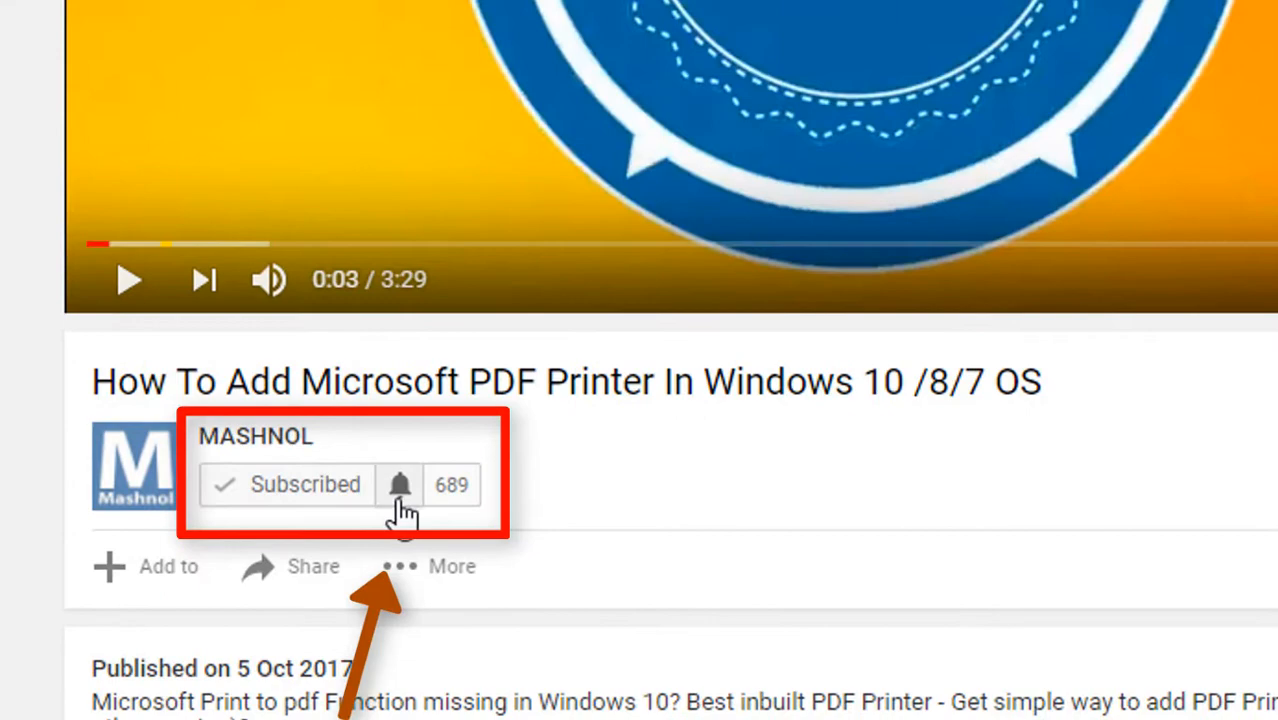
pyautogui.click(400, 486)
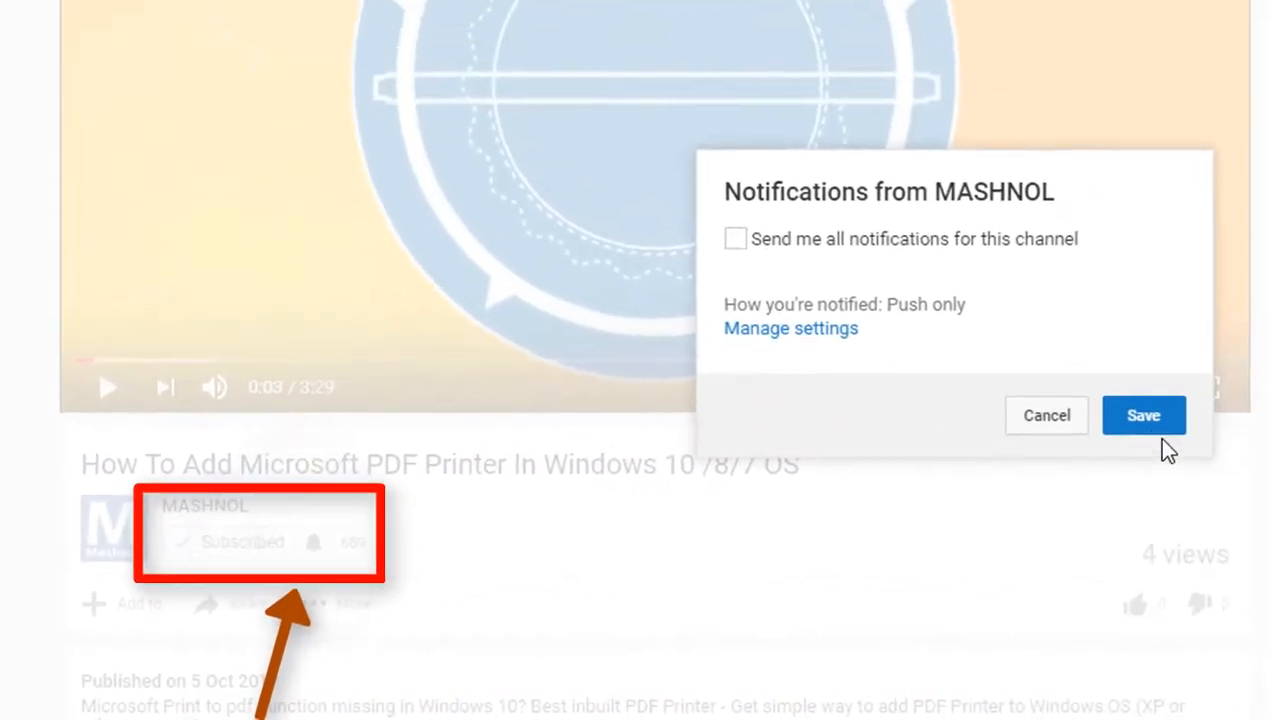
pyautogui.click(1144, 414)
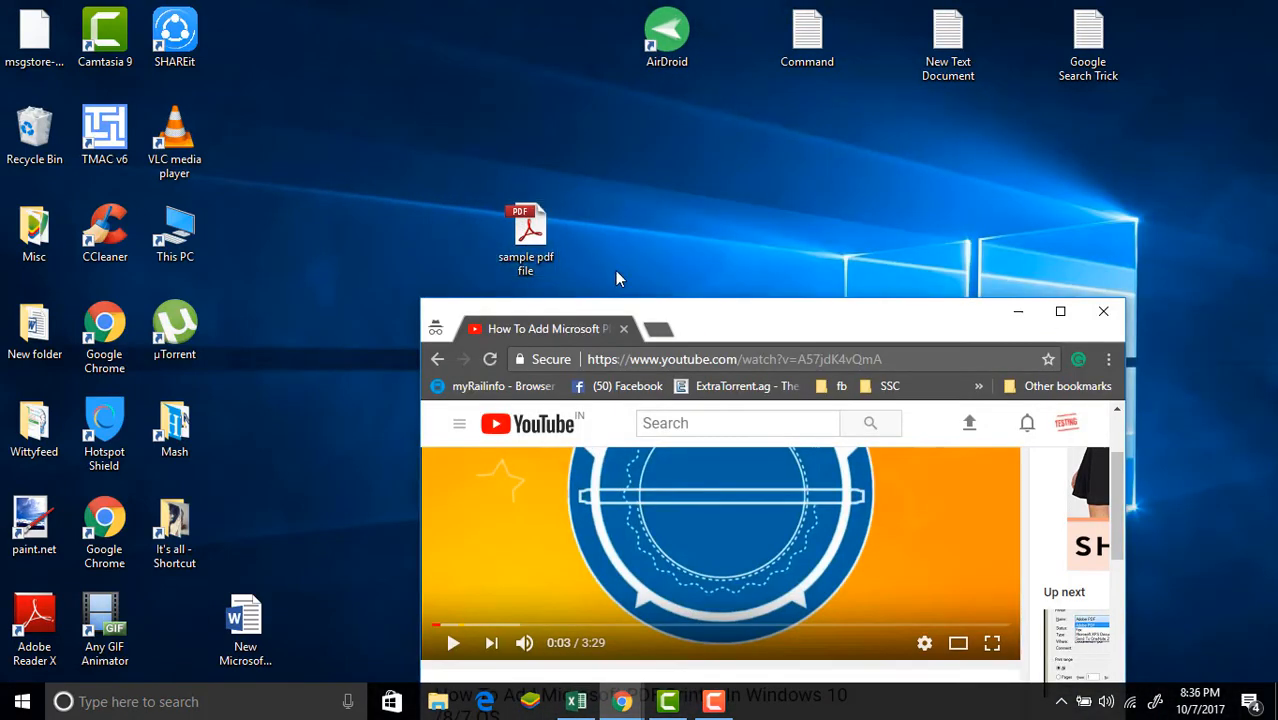
# Open 'sample pdf file' from the desktop and cancel Adobe Reader's password prompt
pyautogui.doubleClick(524, 236)
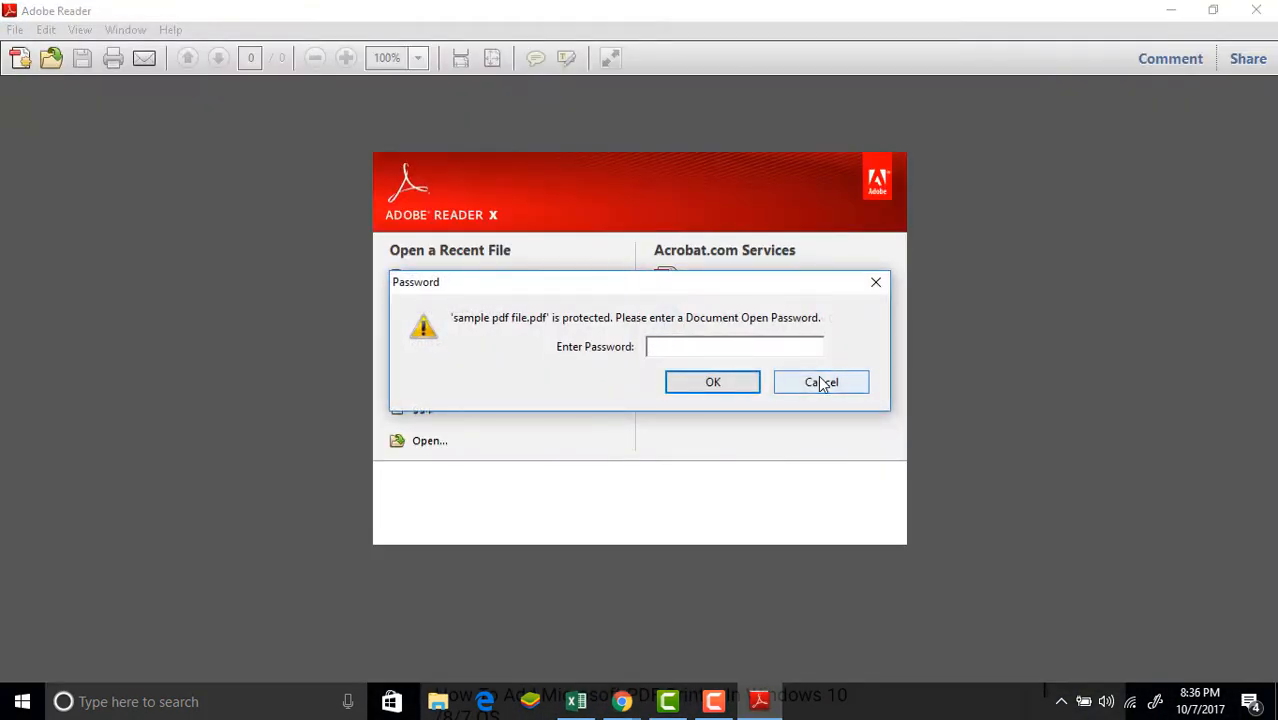
pyautogui.click(822, 382)
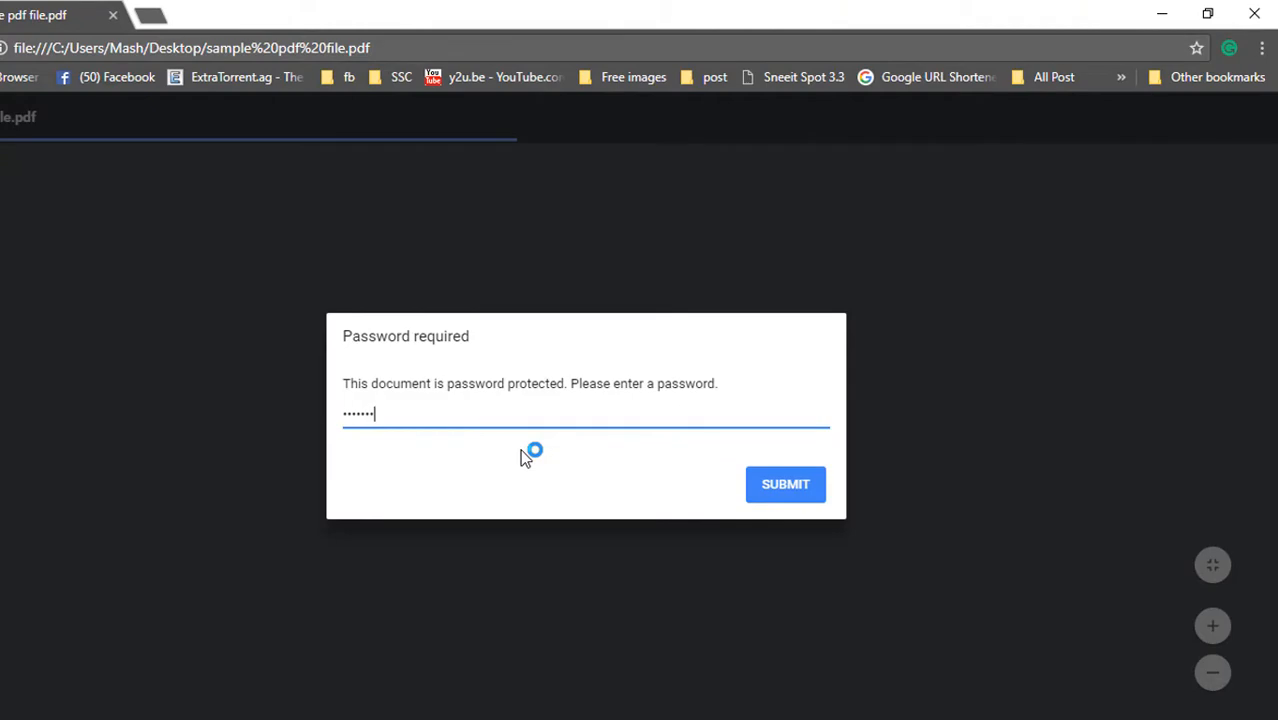
# Submit the password so Chrome's viewer displays the protected PDF's contents
pyautogui.click(784, 484)
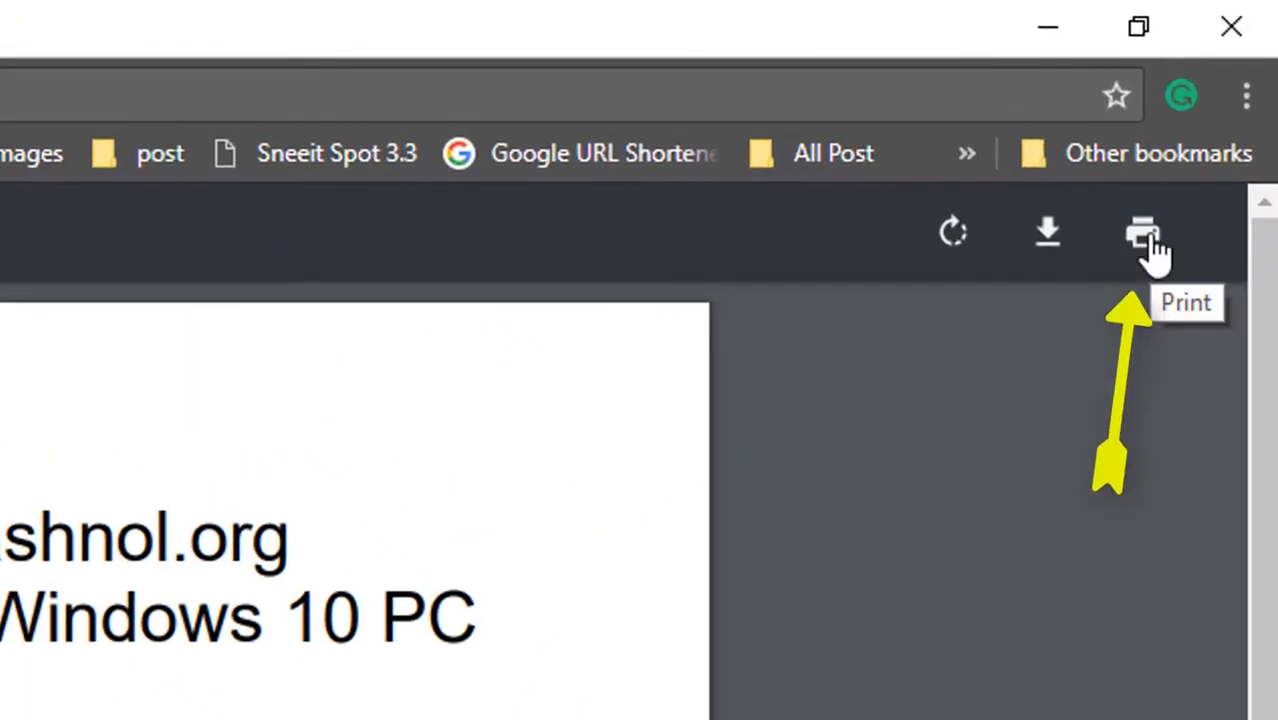
# Save the document via Save as PDF as 'sample pdf file1' on the desktop and open it in Adobe Reader
pyautogui.click(1142, 232)
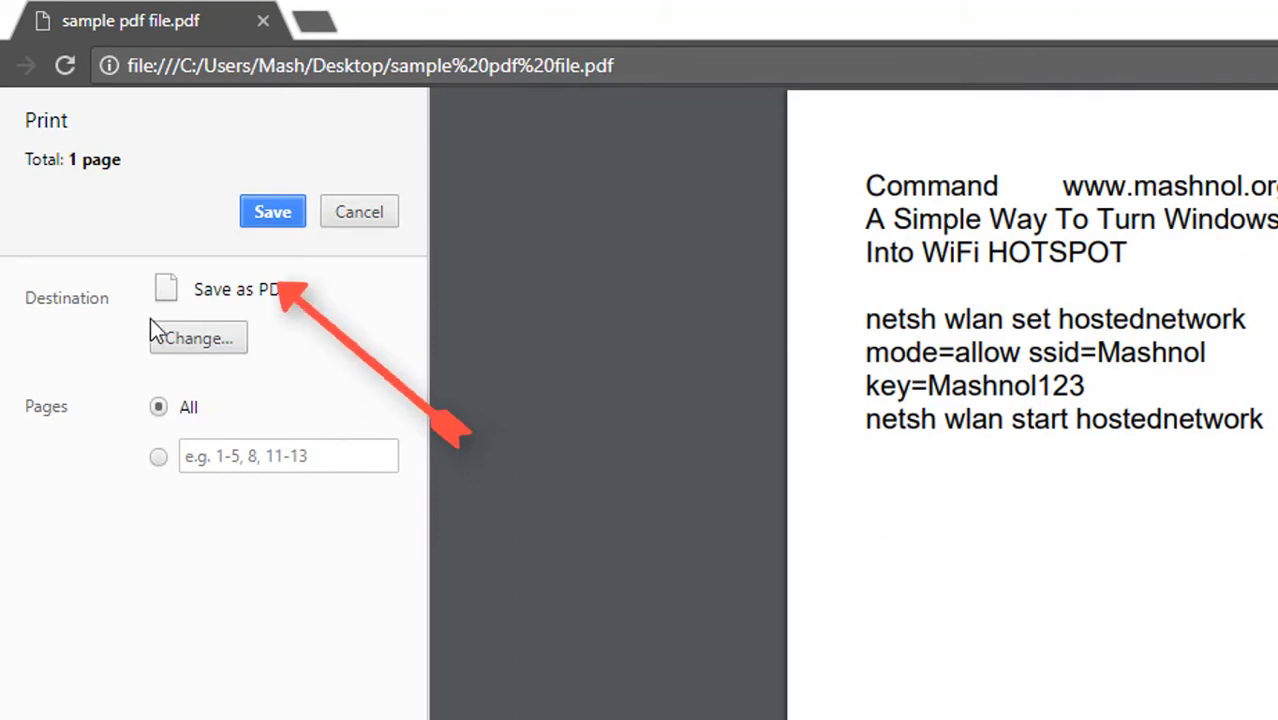
pyautogui.click(272, 212)
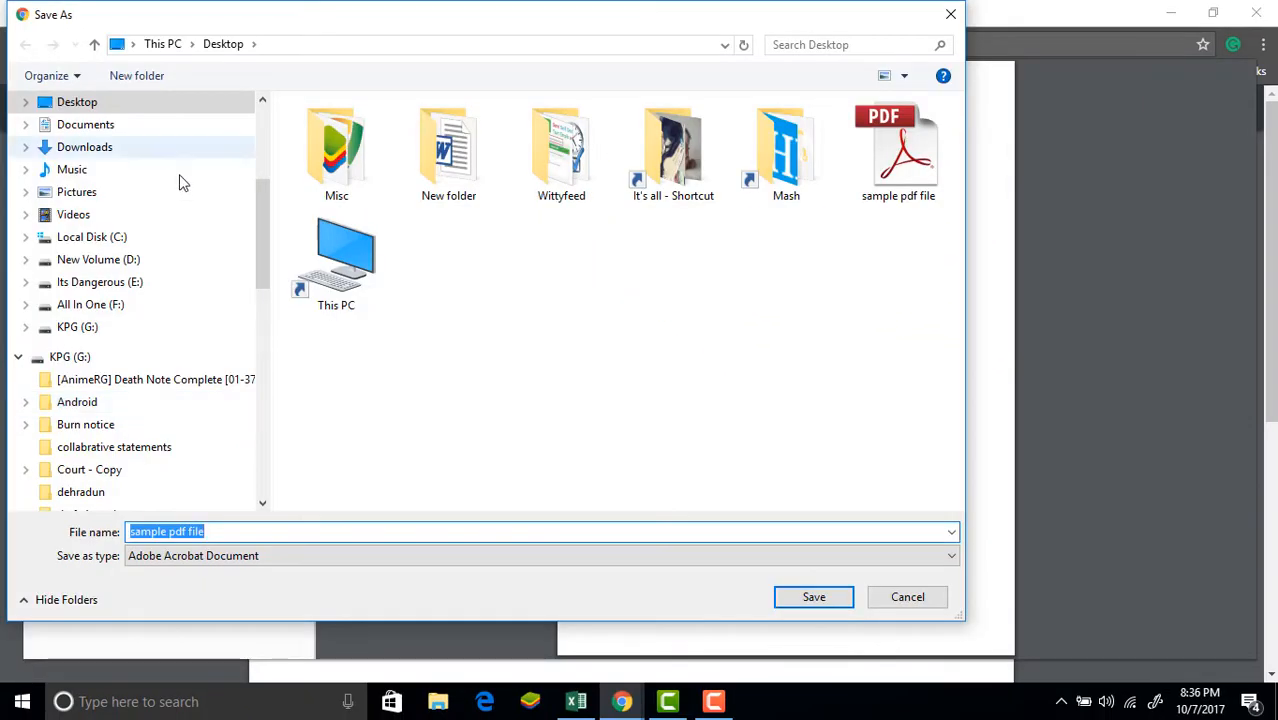
pyautogui.click(242, 532)
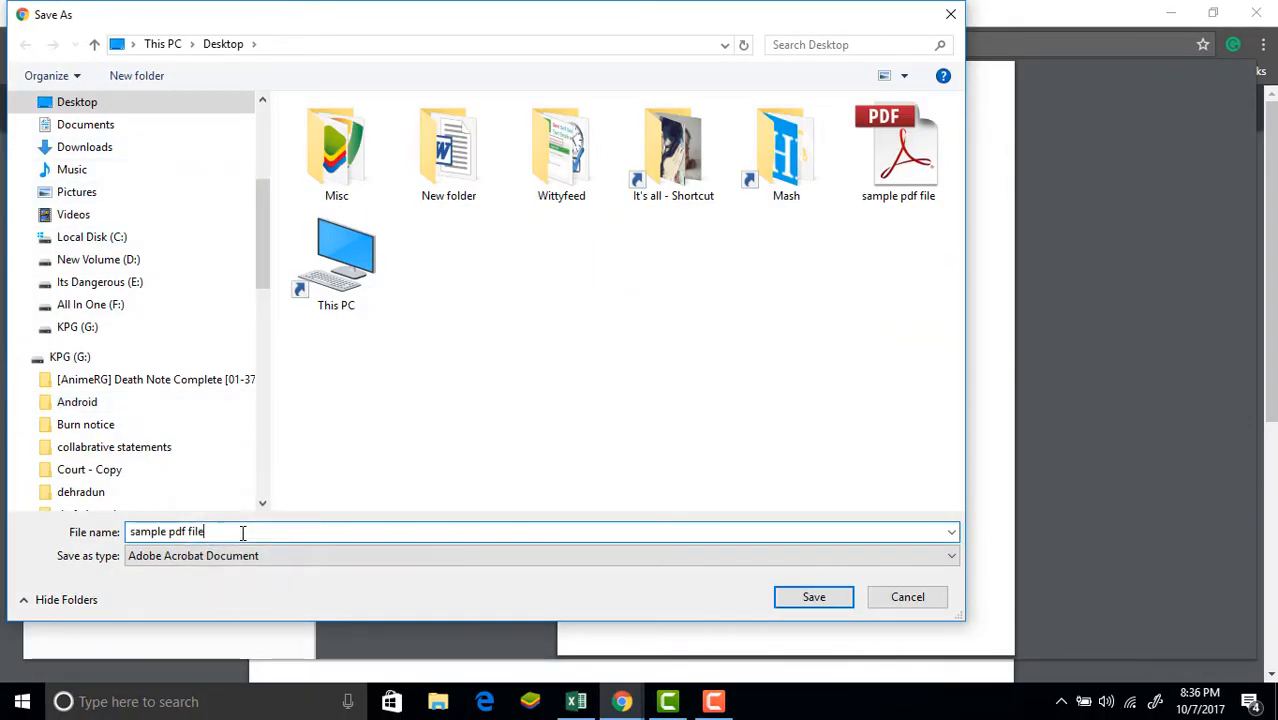
pyautogui.write('1')
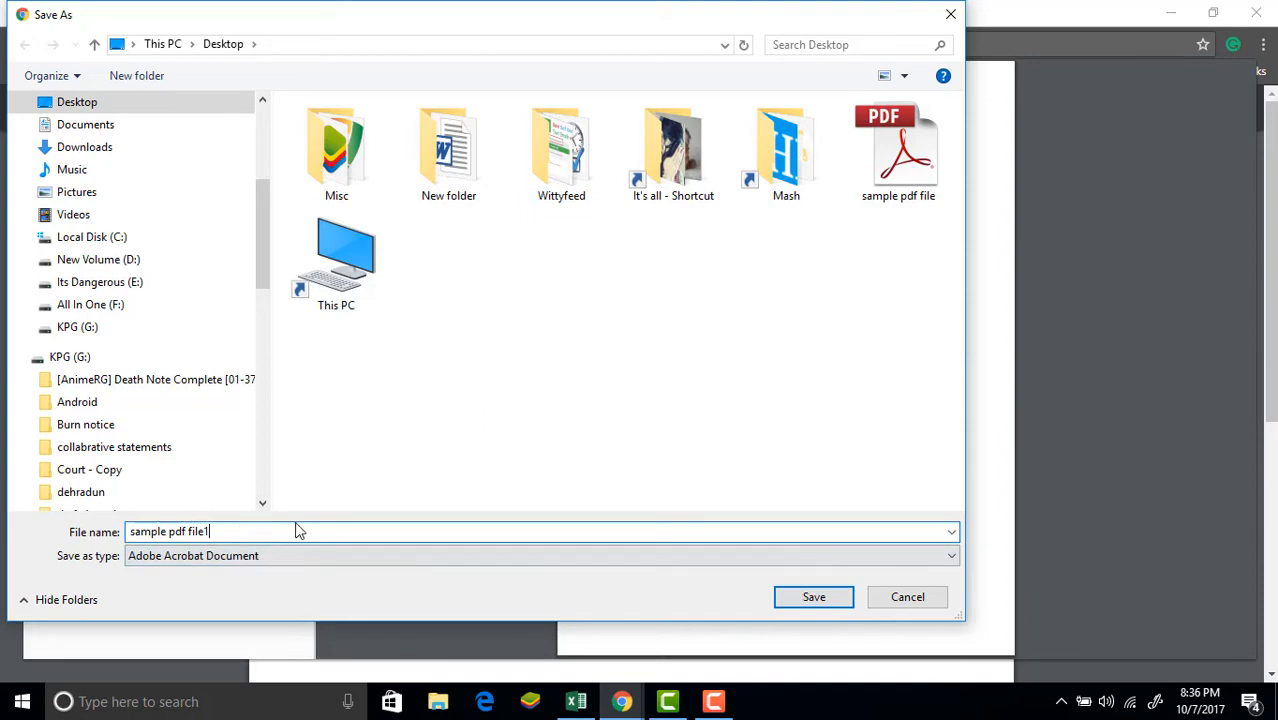
pyautogui.click(812, 596)
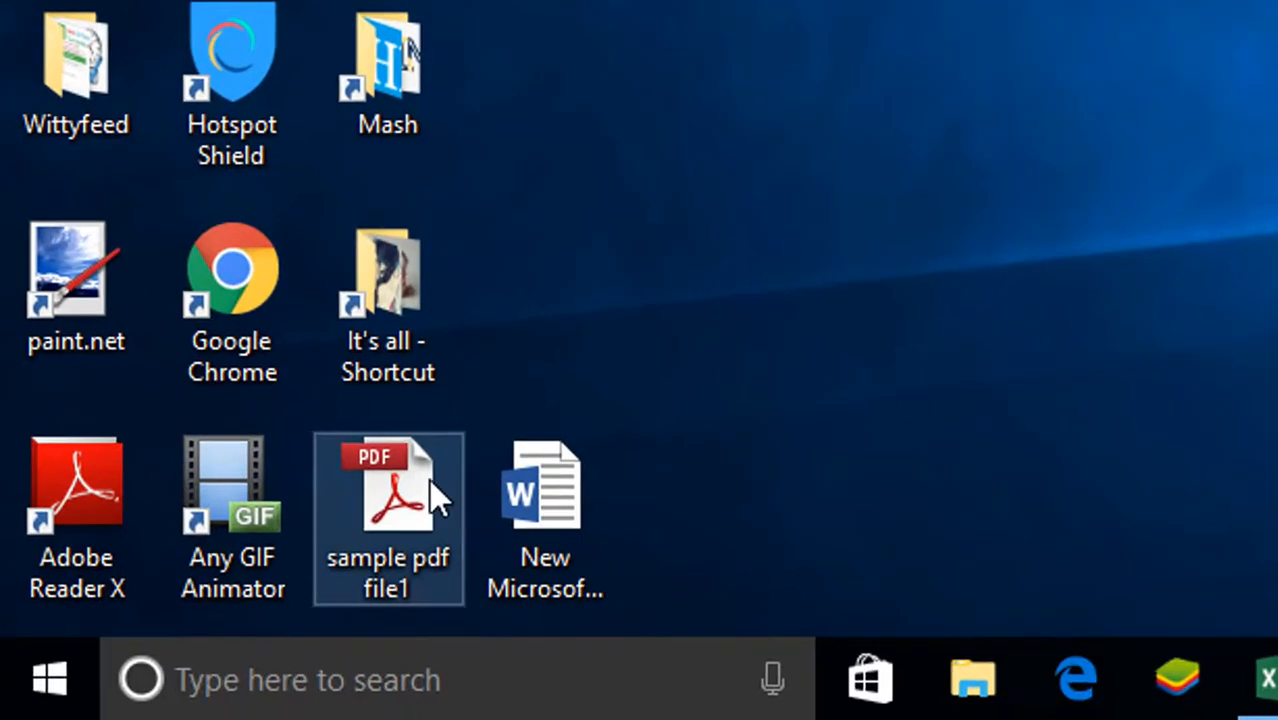
pyautogui.doubleClick(388, 488)
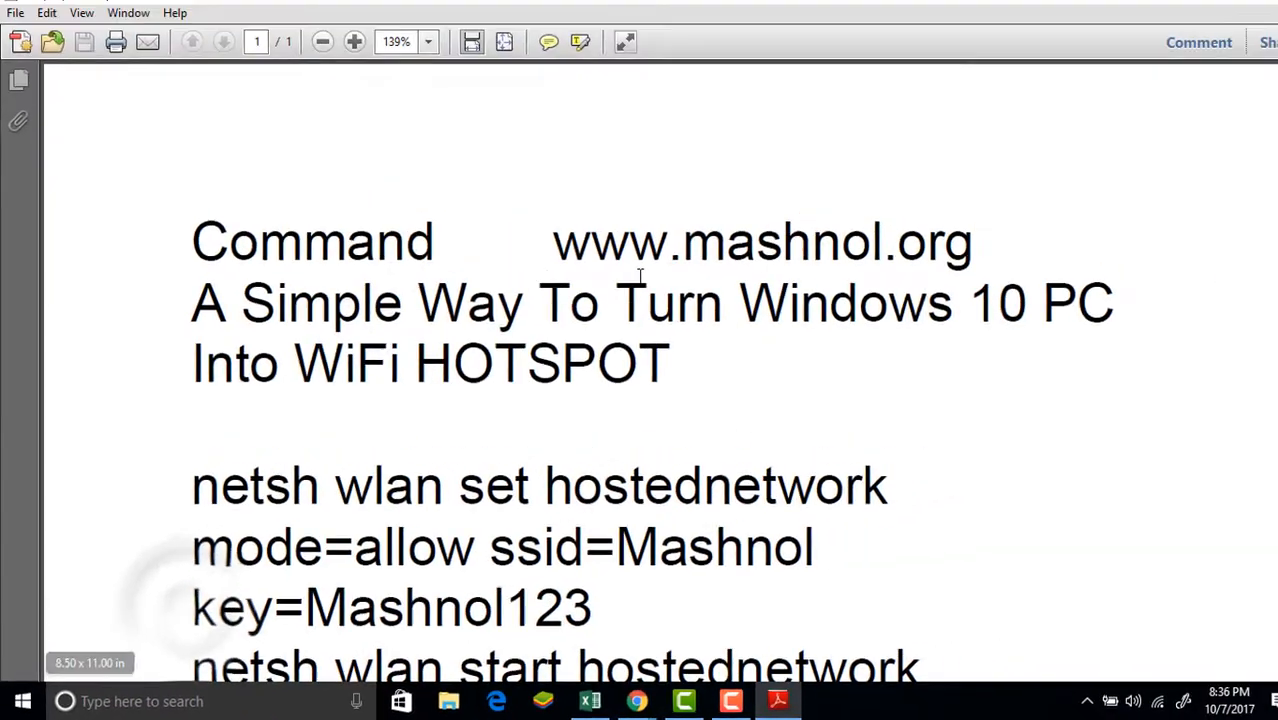